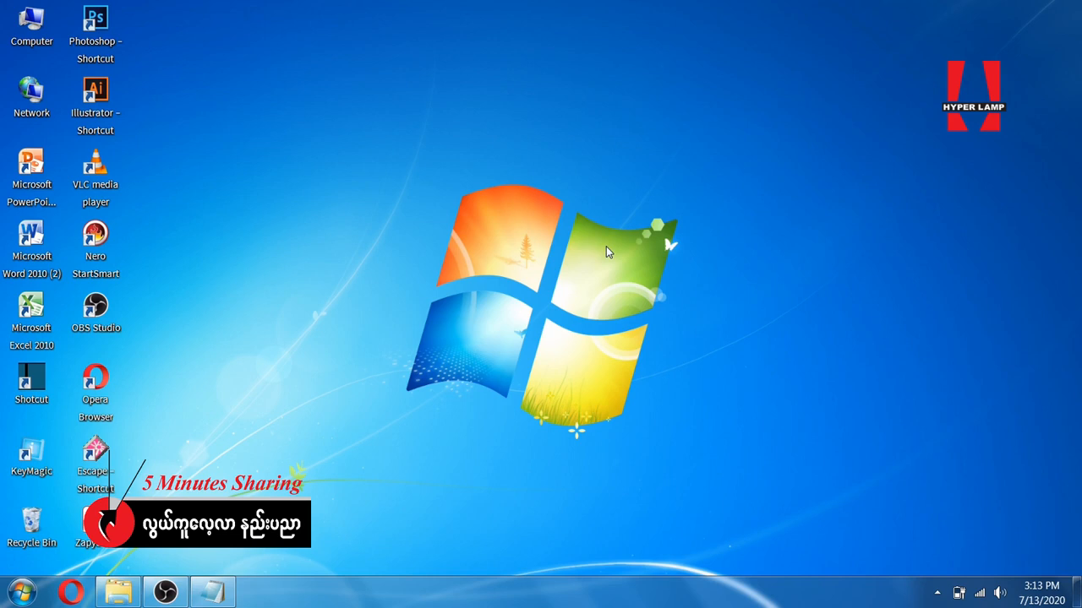
Step: Launch Microsoft Word 2010 from its desktop shortcut with a blank document
click(31, 240)
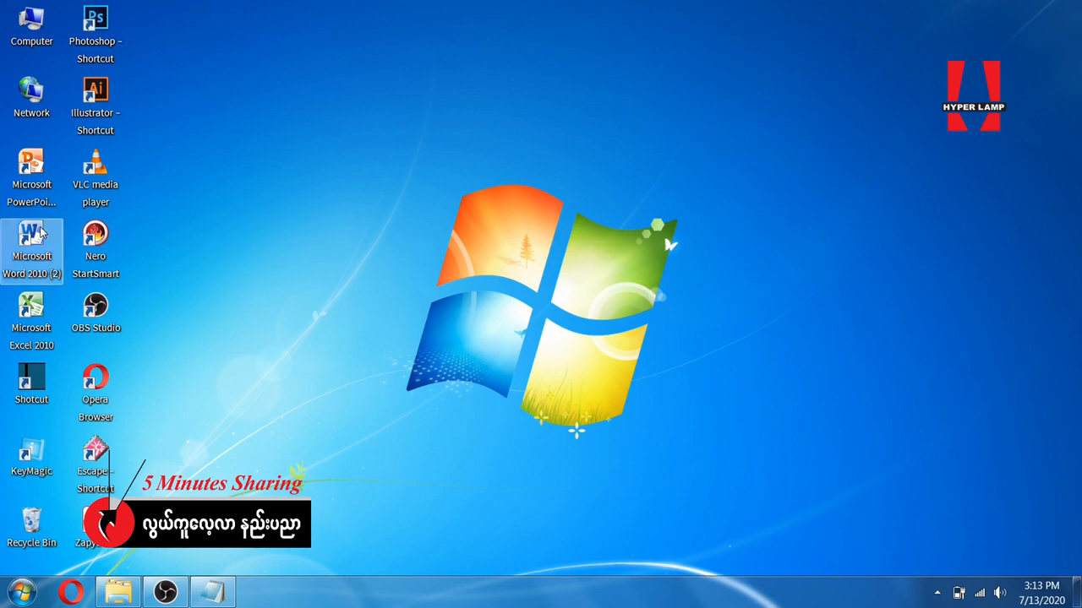
double_click(31, 245)
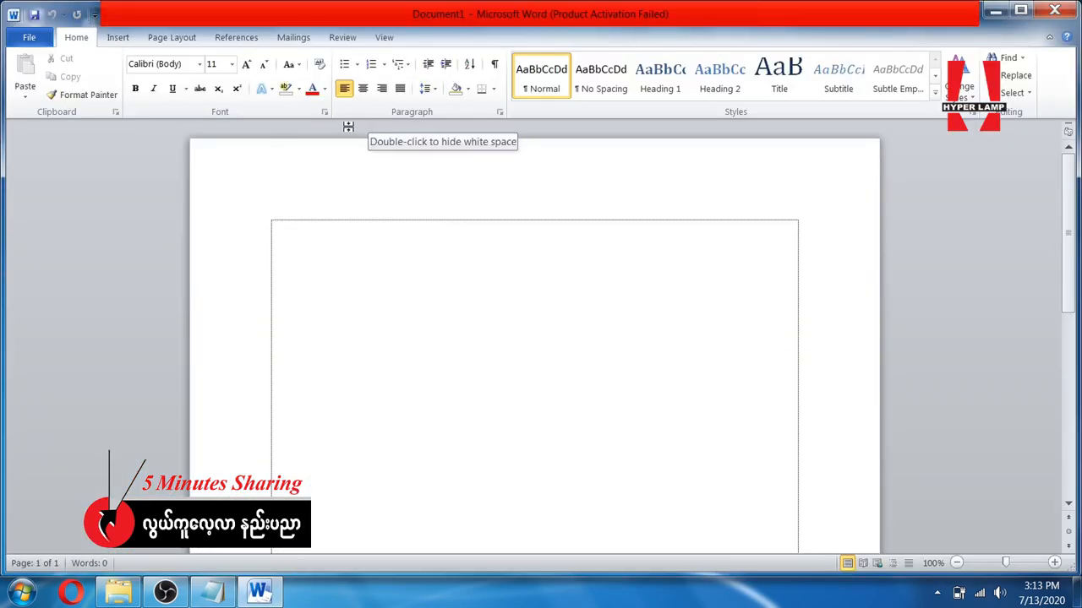
mouse_move(239, 155)
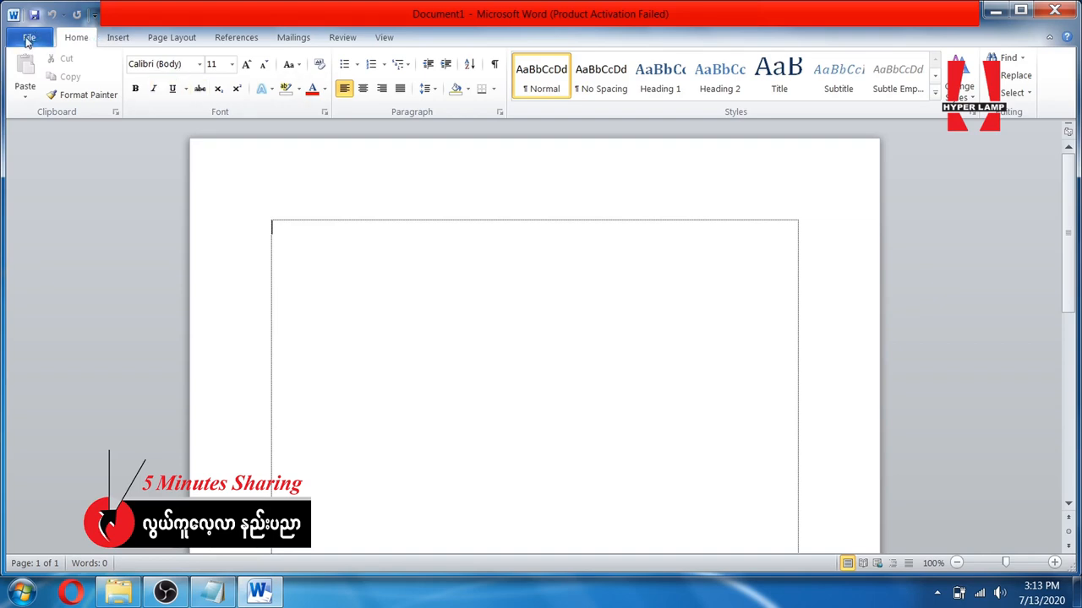
Step: Reach the Proofing category of Word Options via File > Options
click(29, 37)
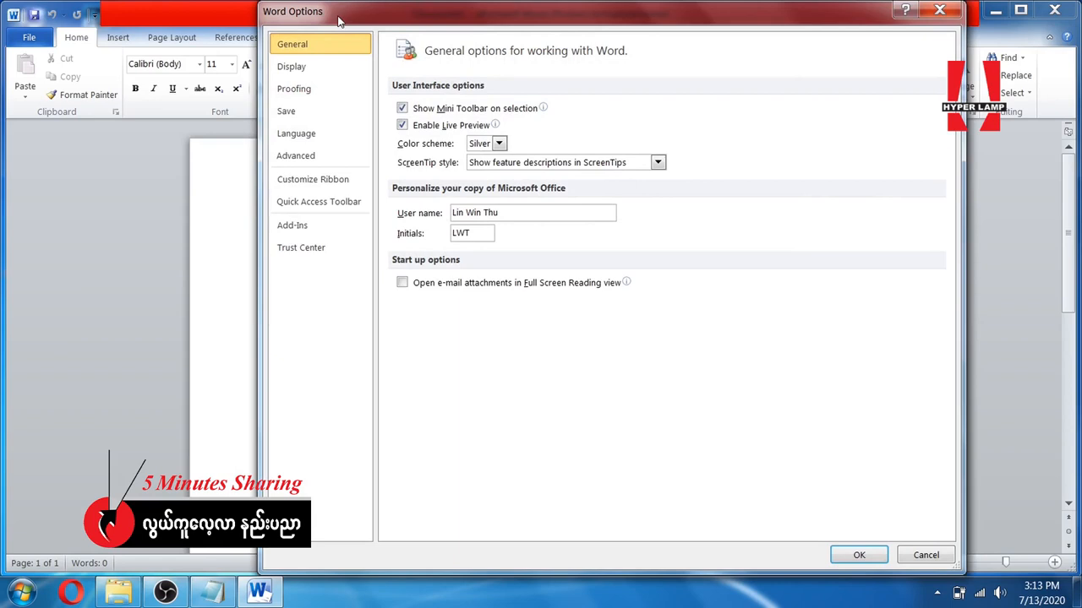
drag(338, 10, 237, 17)
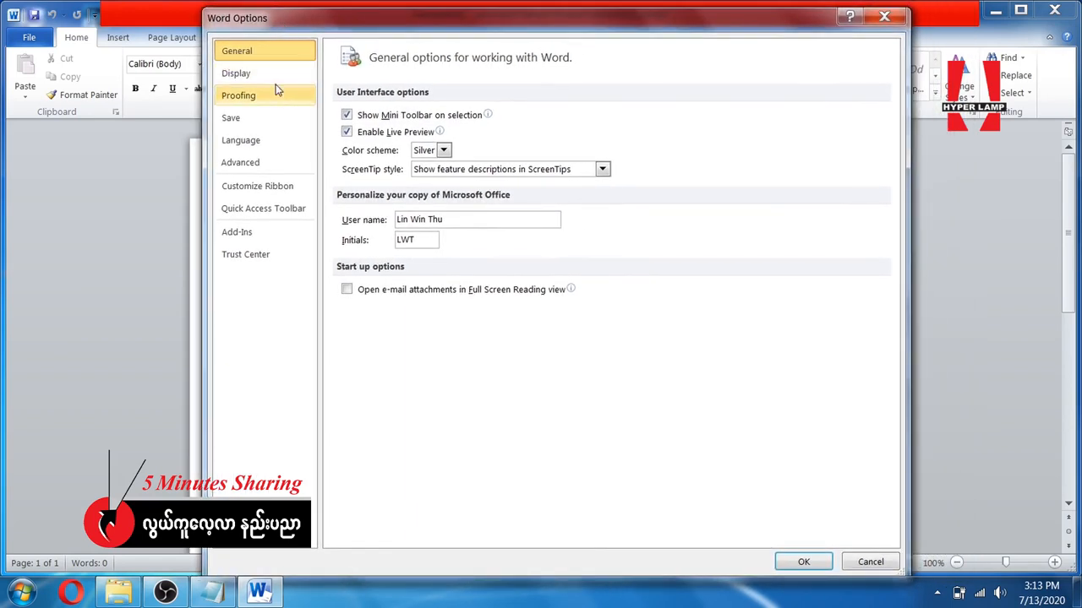
mouse_move(277, 94)
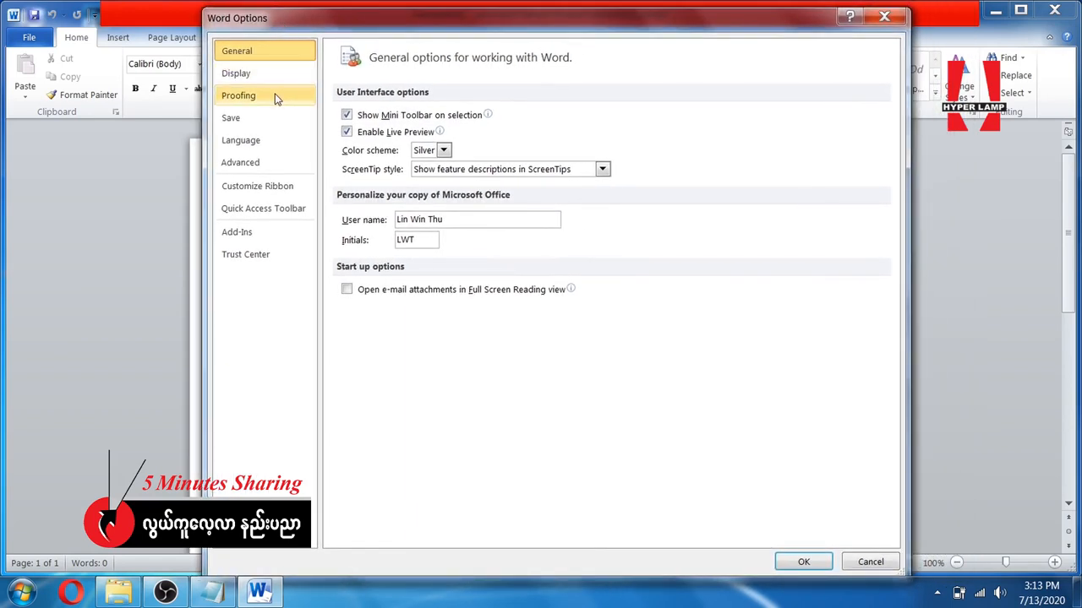
click(238, 95)
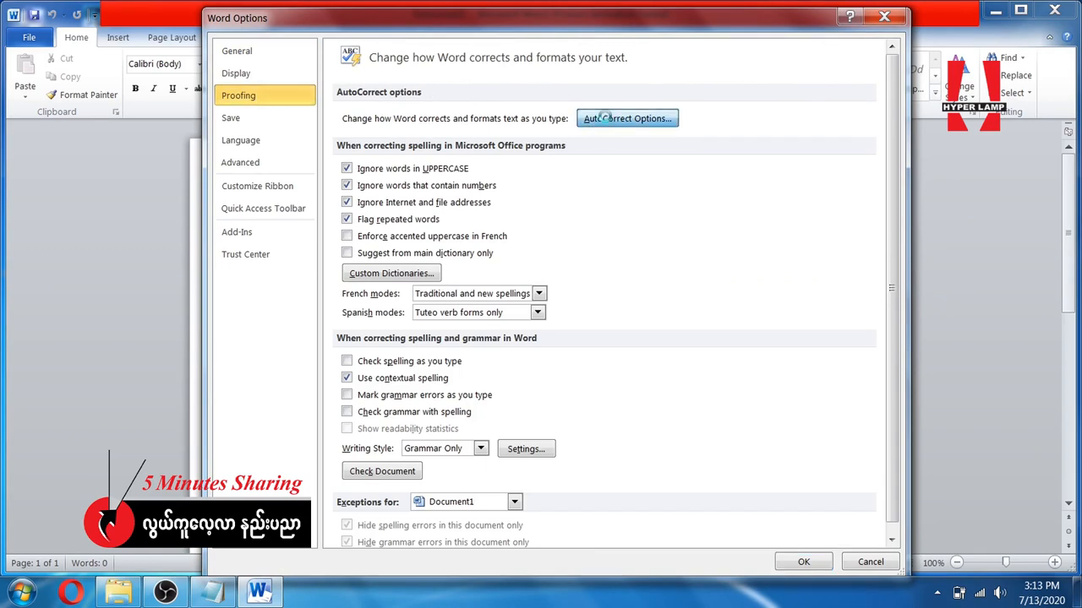
Step: In AutoCorrect's AutoFormat As You Type, turn off replacing straight quotes with smart quotes
click(626, 118)
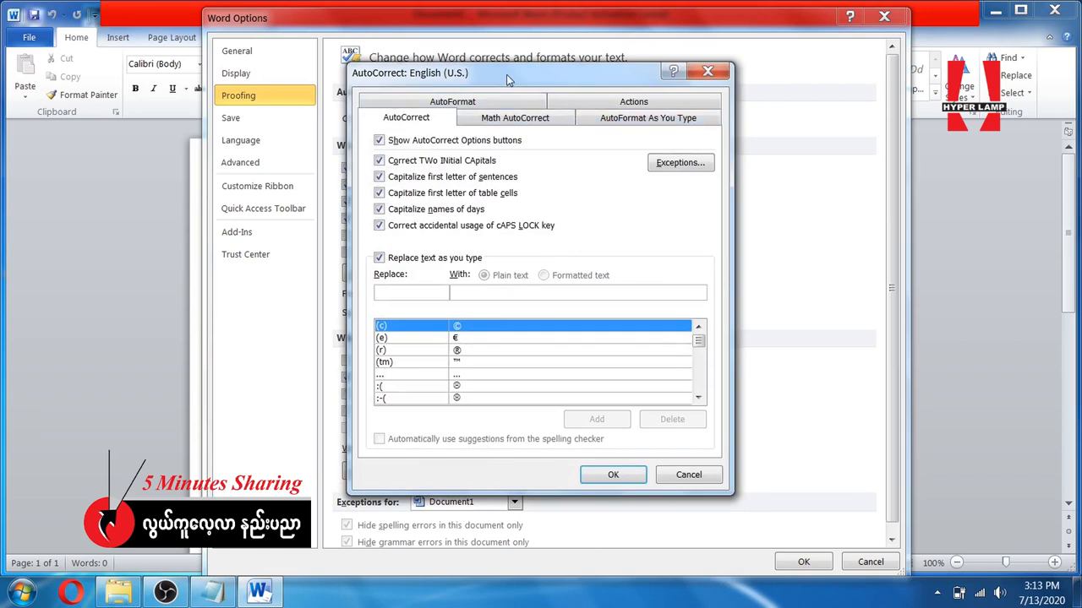
mouse_move(506, 80)
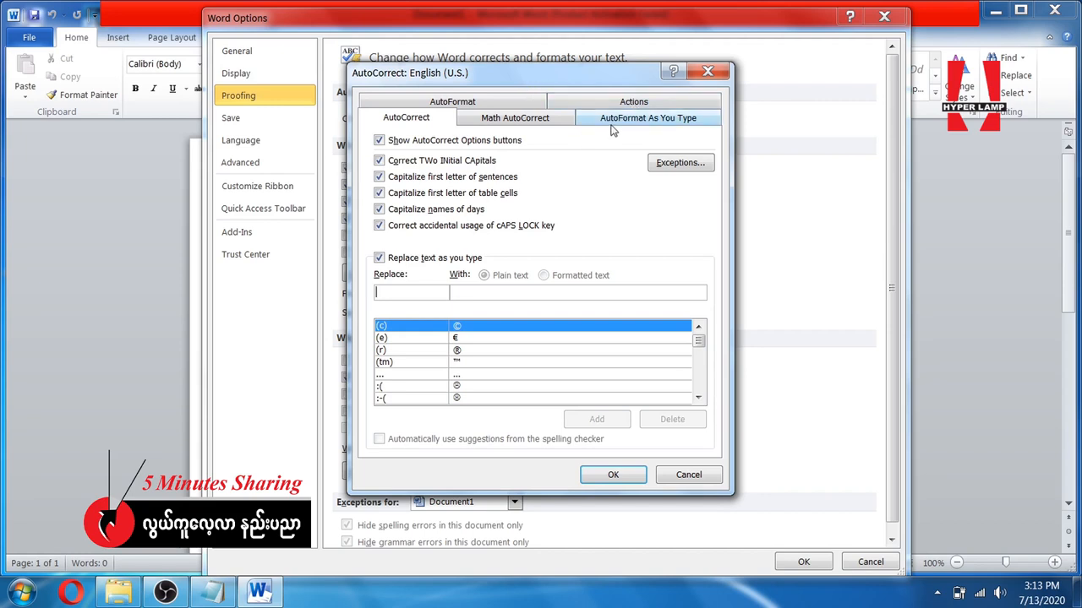
mouse_move(592, 125)
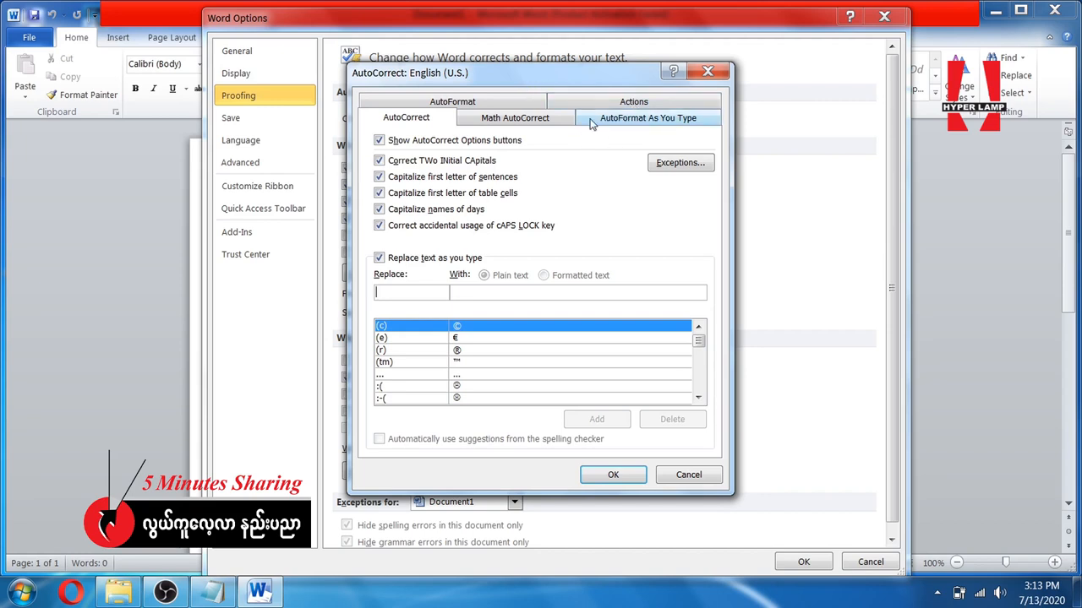
click(649, 119)
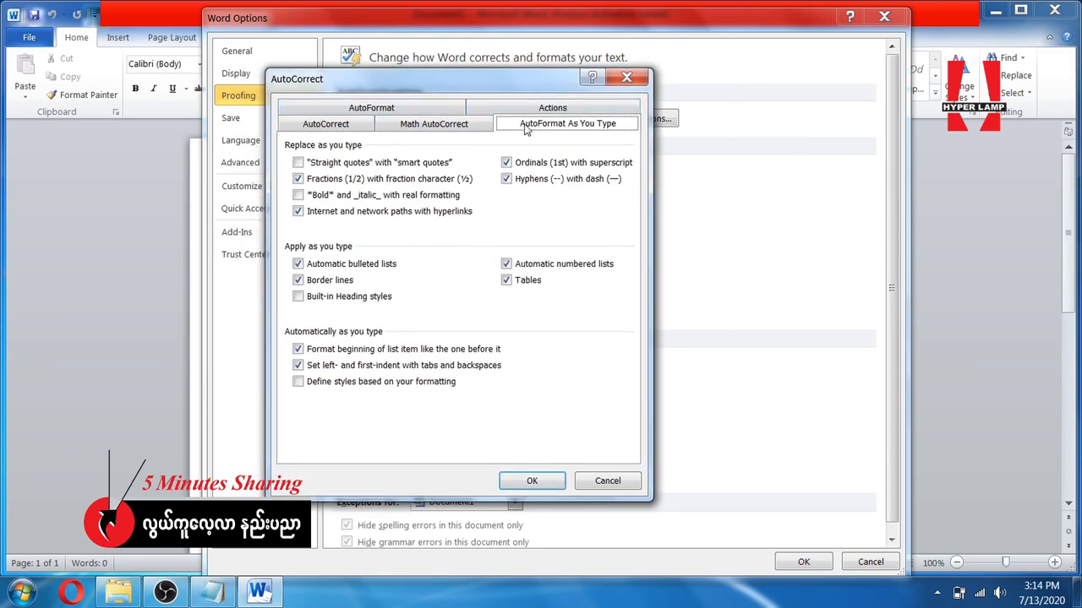
click(298, 162)
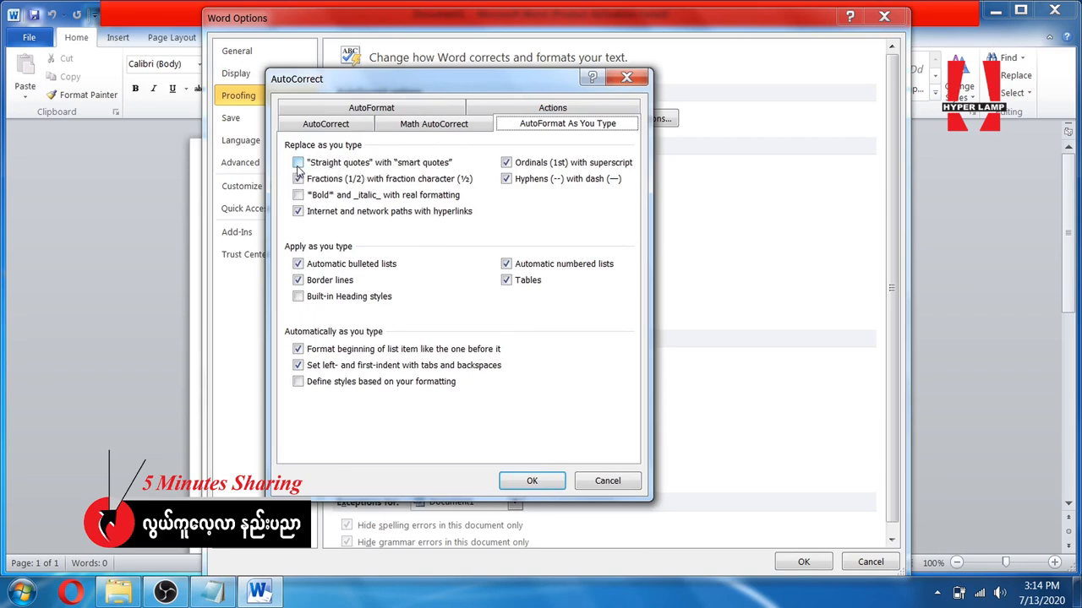
click(297, 163)
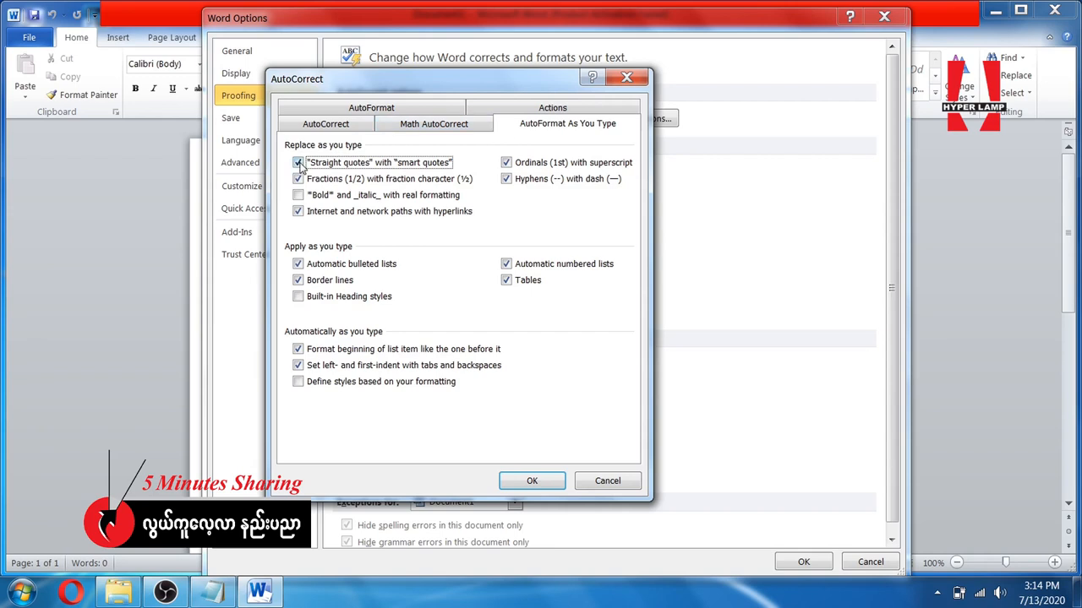
click(298, 163)
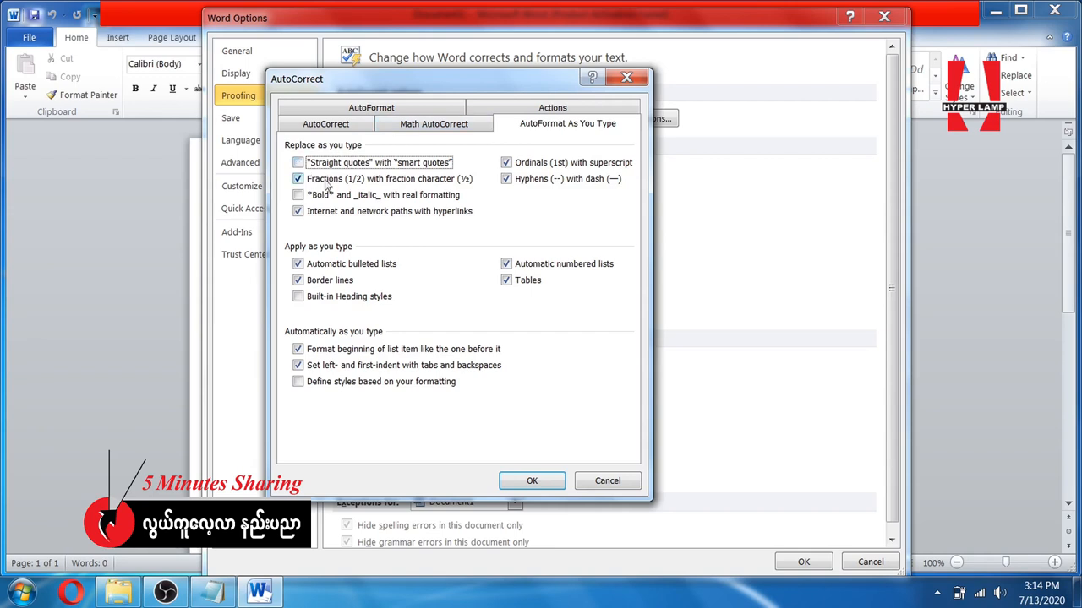
click(297, 211)
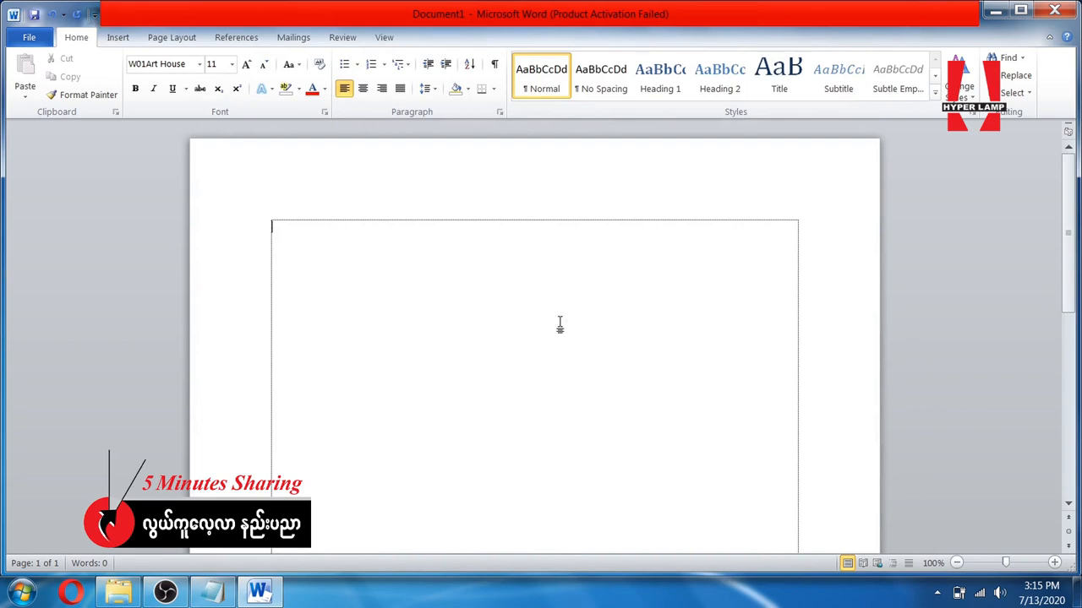
mouse_move(568, 323)
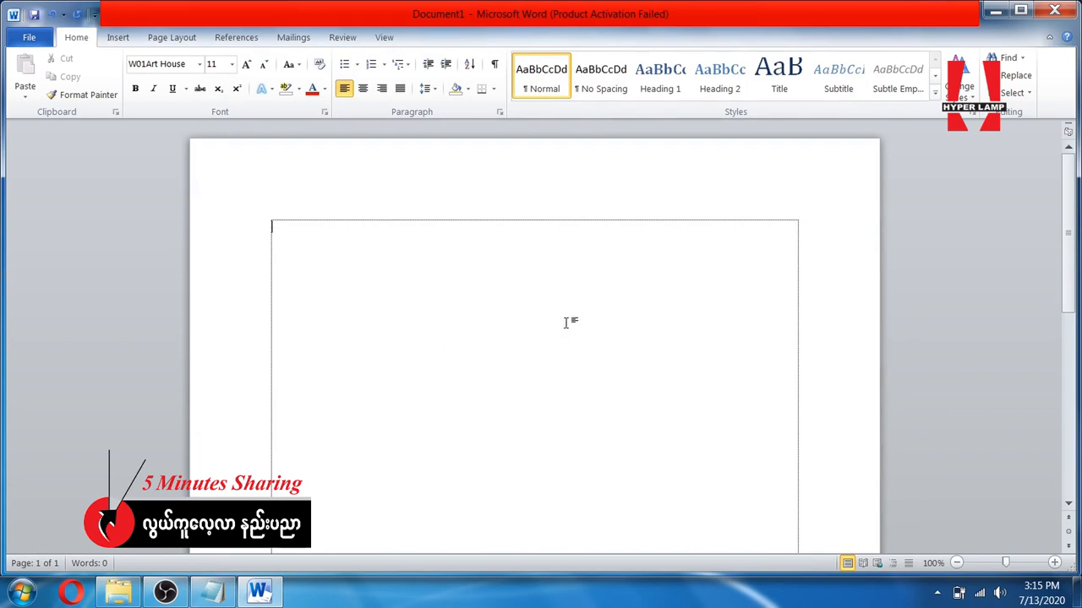
mouse_move(572, 328)
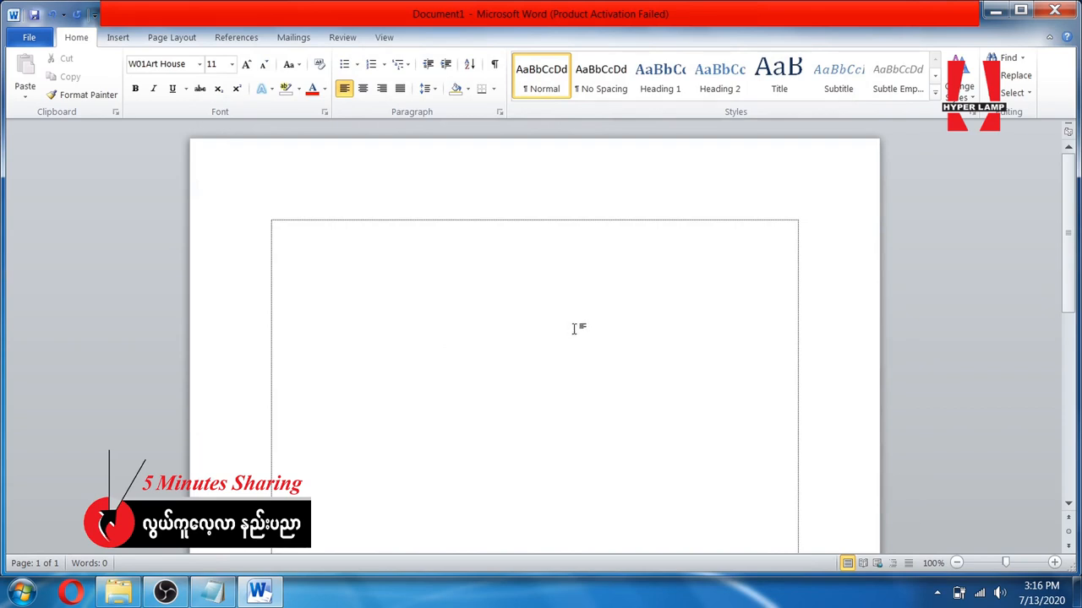
Step: Confirm the dialogs and type the name in English with its Myanmar-script version below
text(ay Thi Khaing)
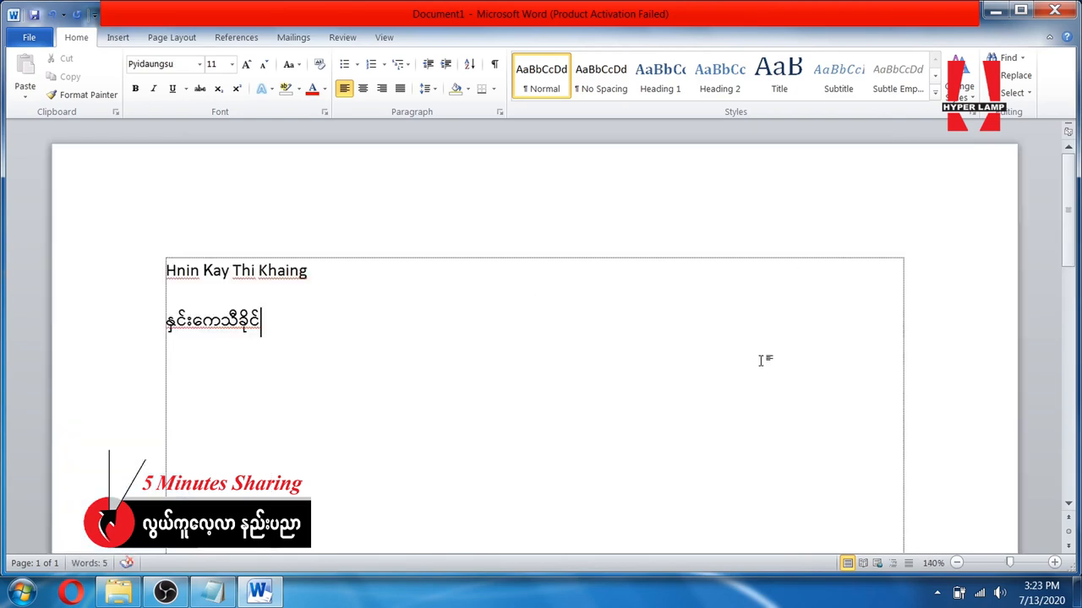
mouse_move(717, 365)
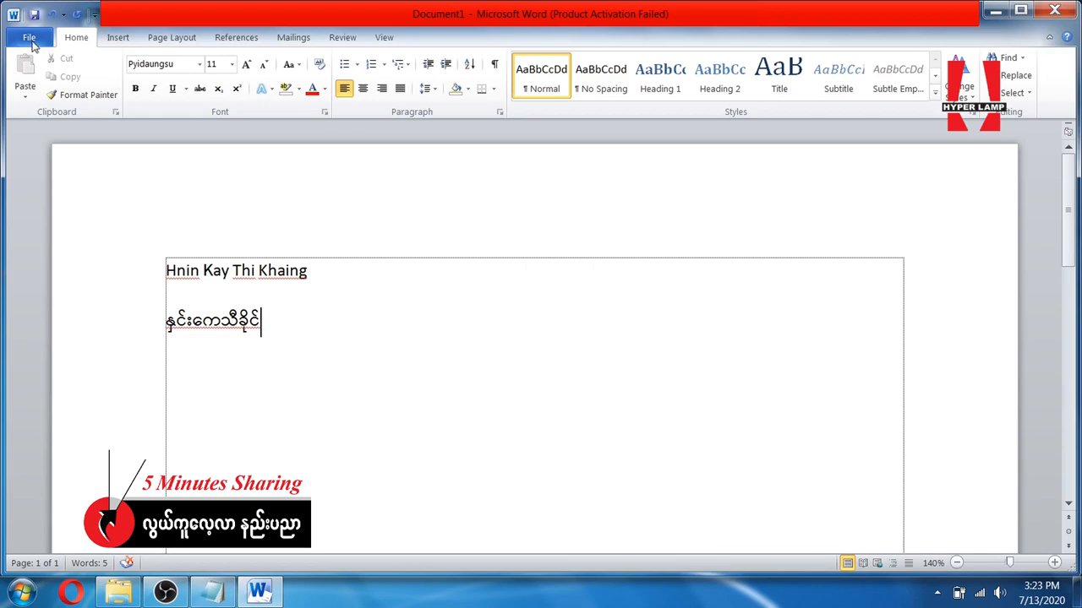
Step: Return to Word Options' Proofing settings for spelling and grammar correction
click(29, 37)
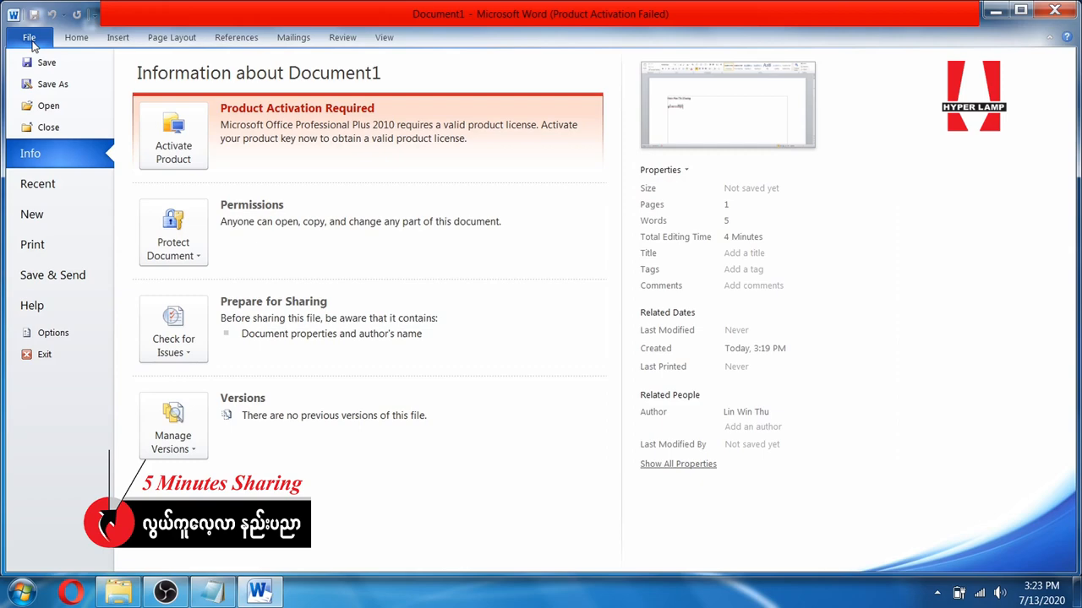
mouse_move(54, 331)
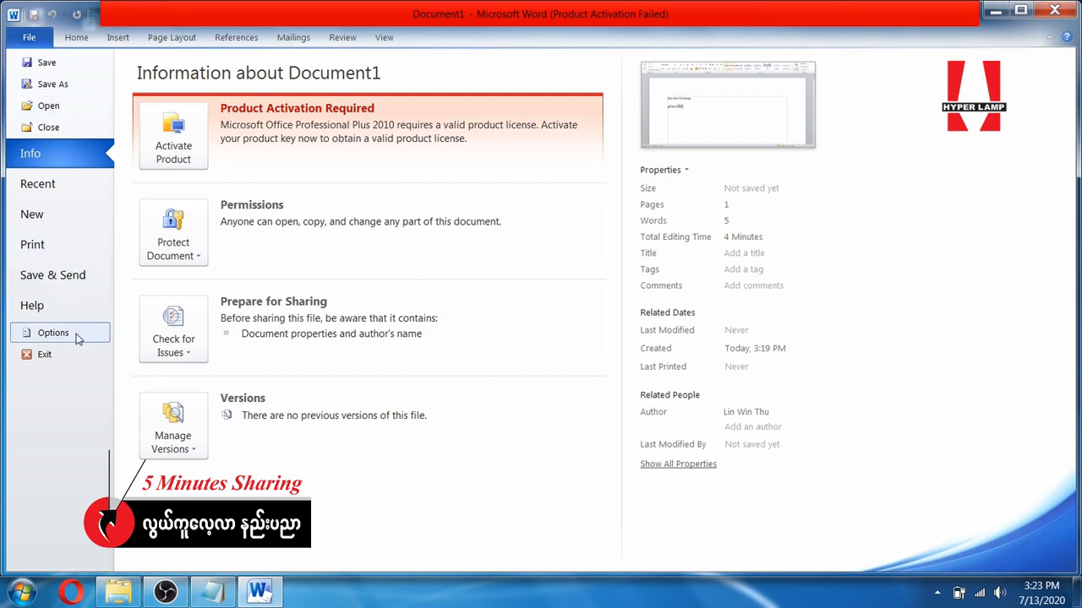
click(52, 331)
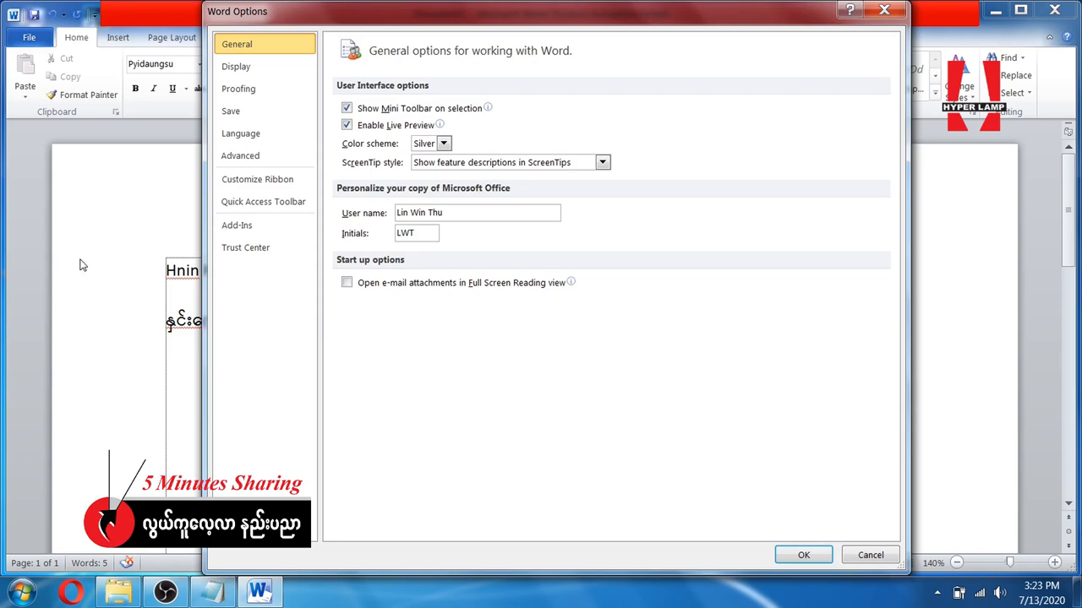
mouse_move(238, 87)
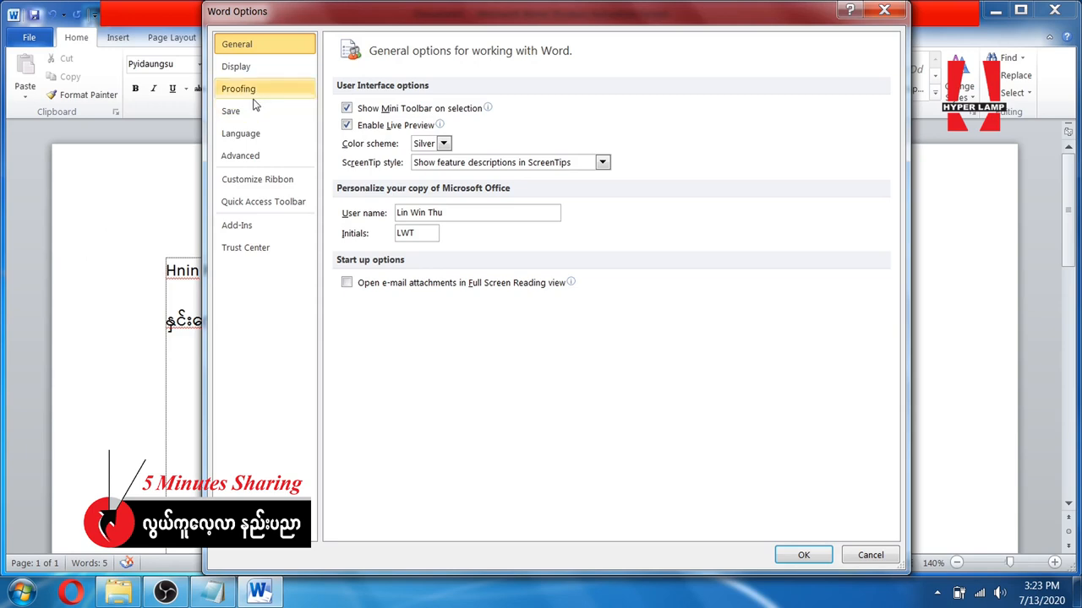
click(238, 88)
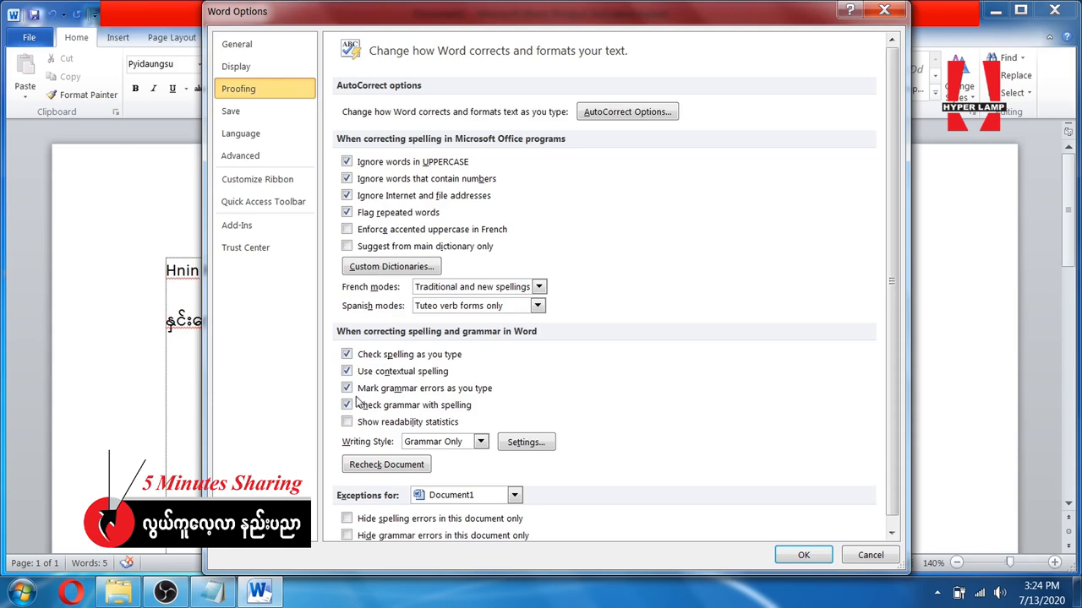
click(346, 387)
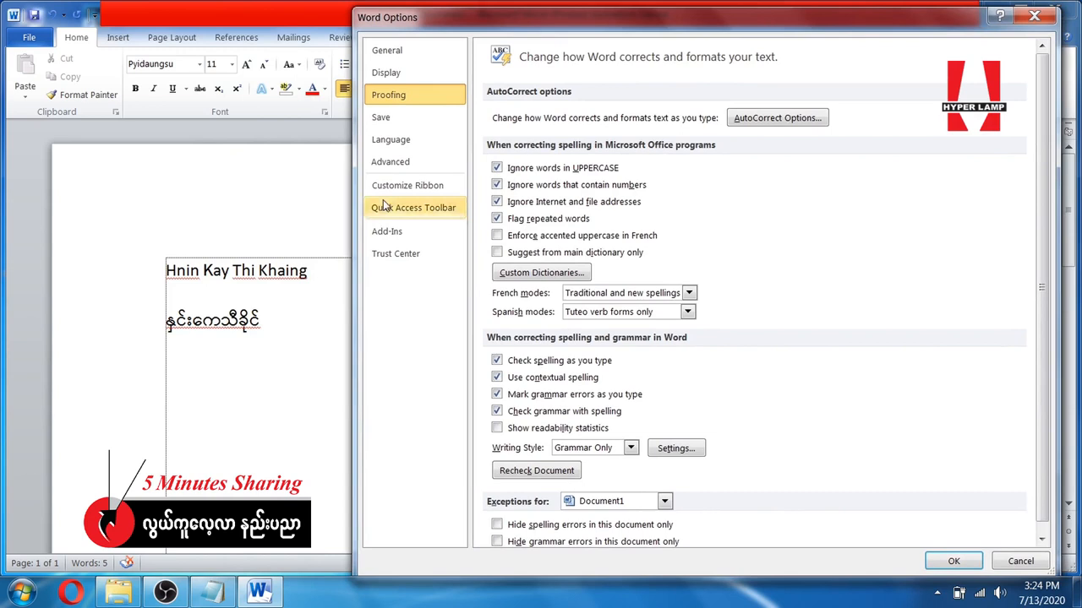
mouse_move(278, 358)
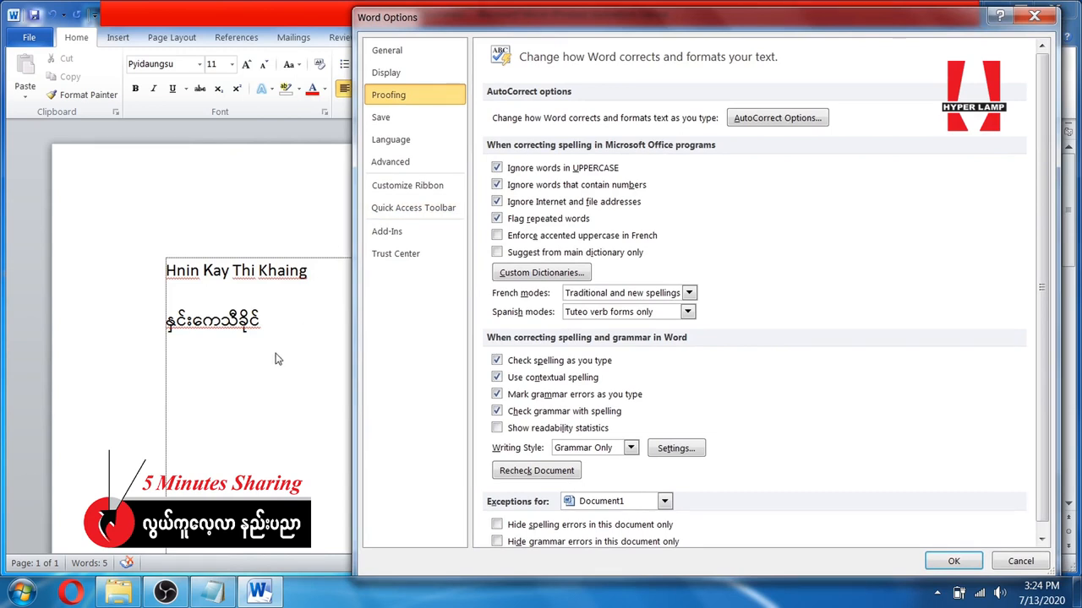
mouse_move(284, 357)
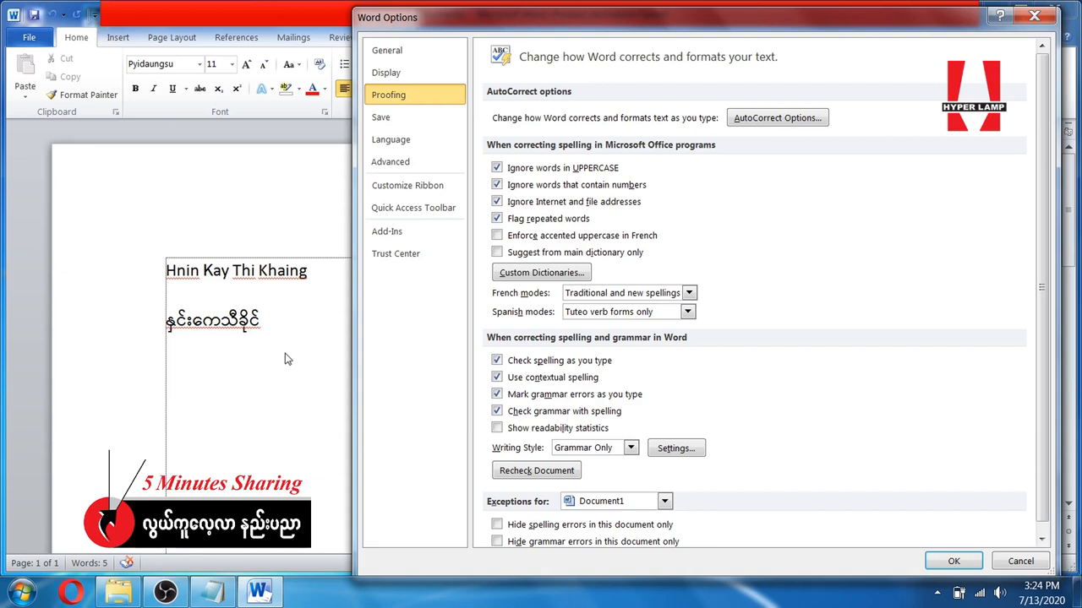
mouse_move(324, 324)
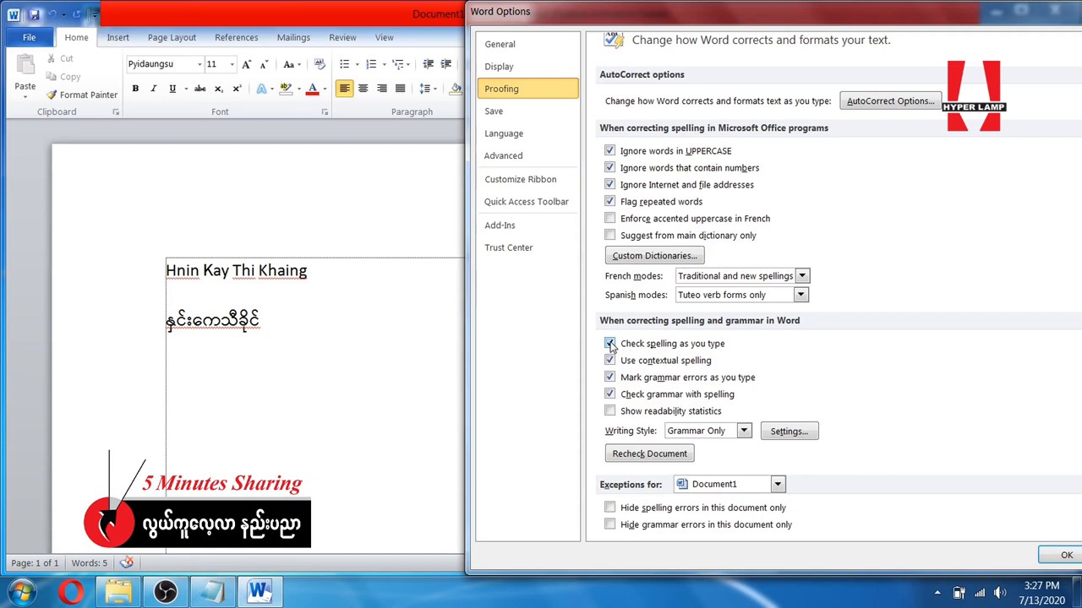
Step: Turn off Check spelling as you type, Mark grammar errors and Check grammar with spelling, then confirm
click(610, 343)
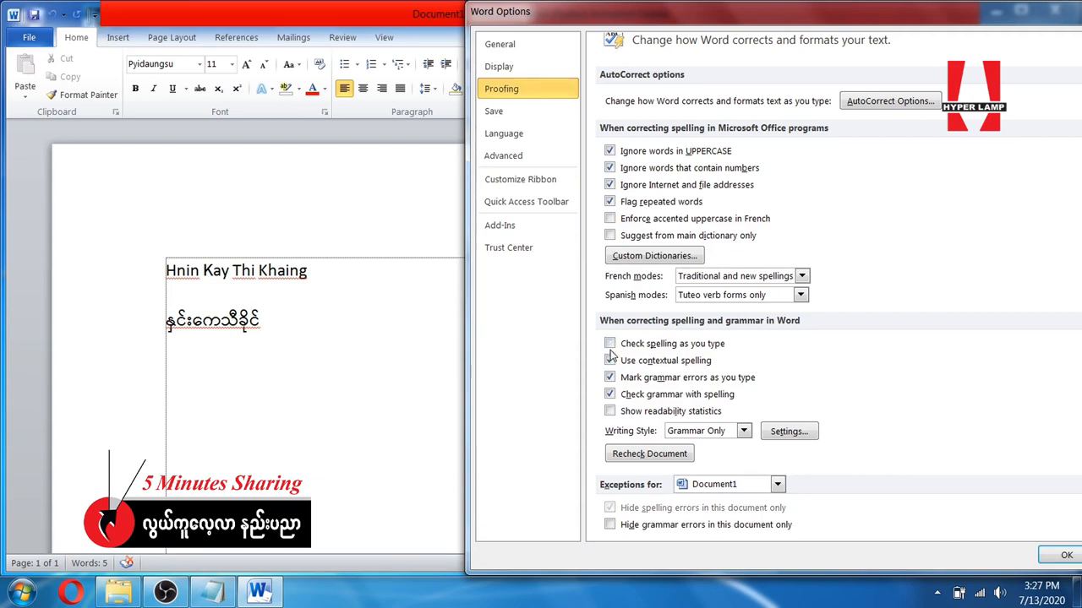
click(610, 360)
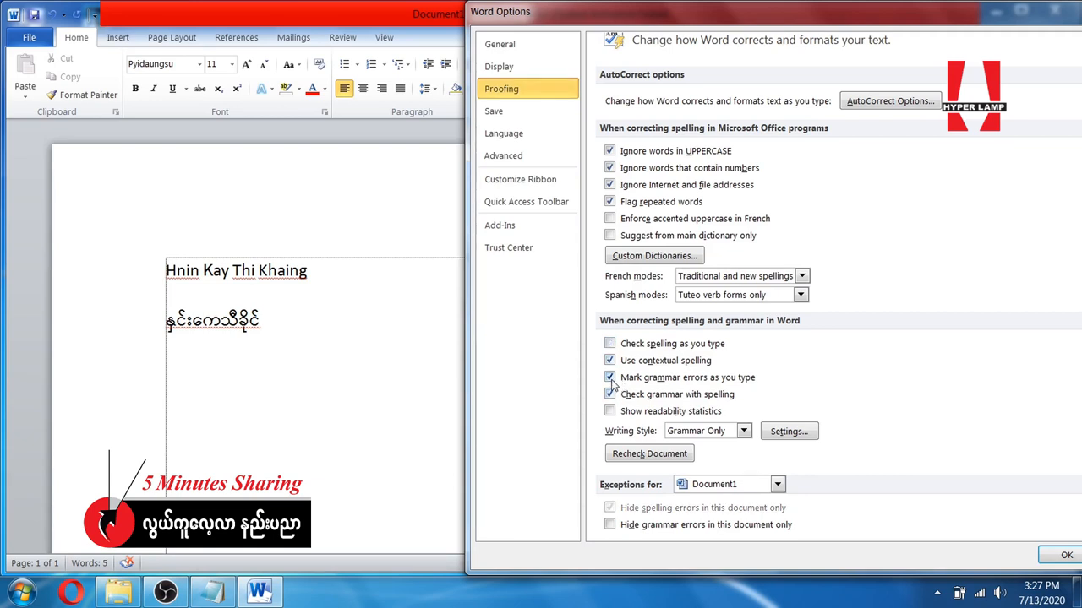
click(608, 377)
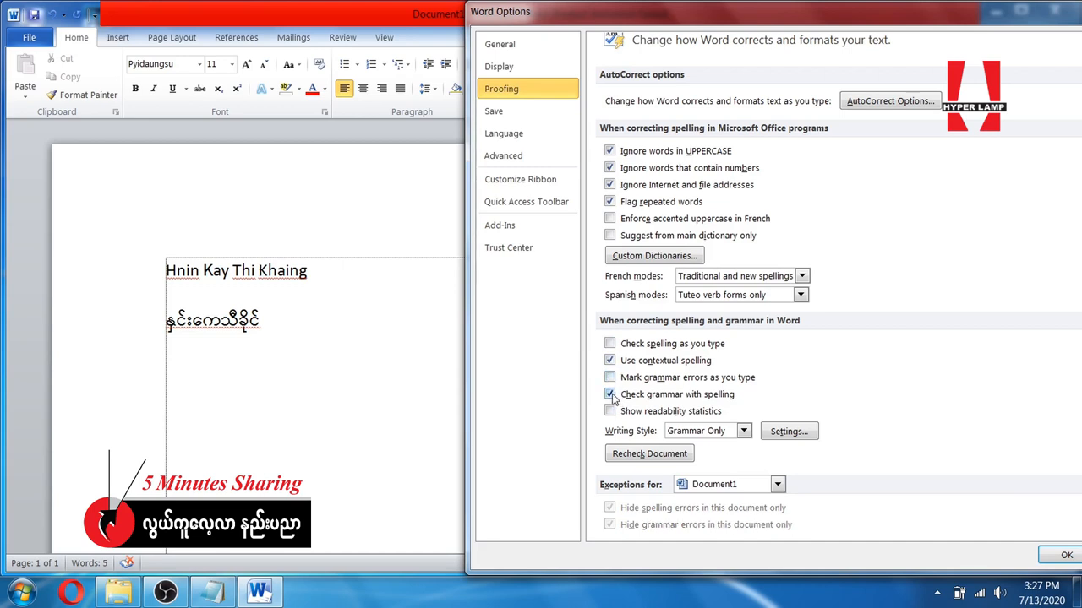
click(610, 396)
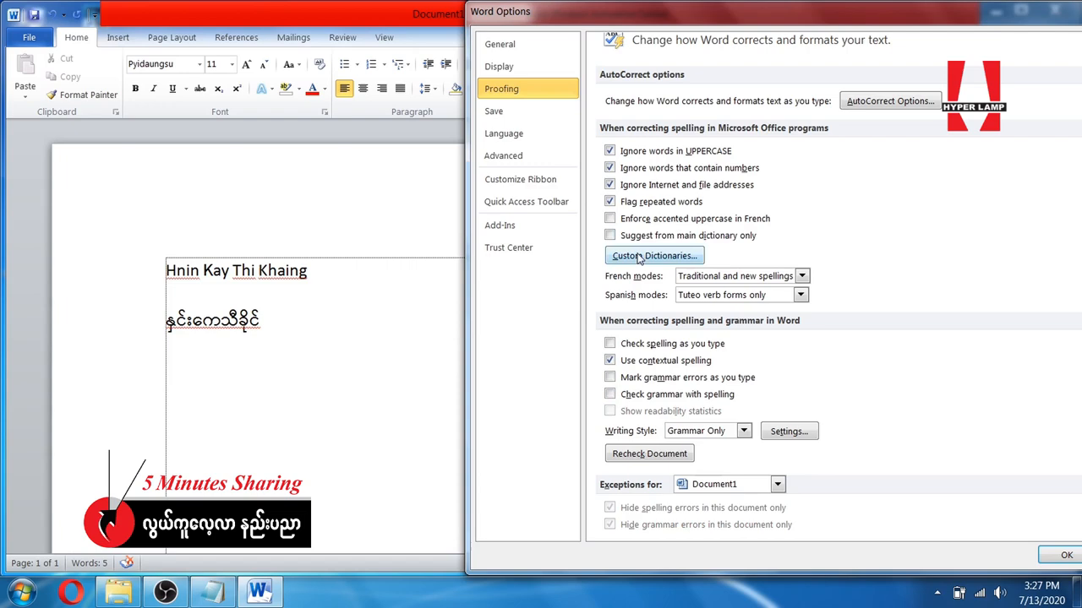
click(1067, 554)
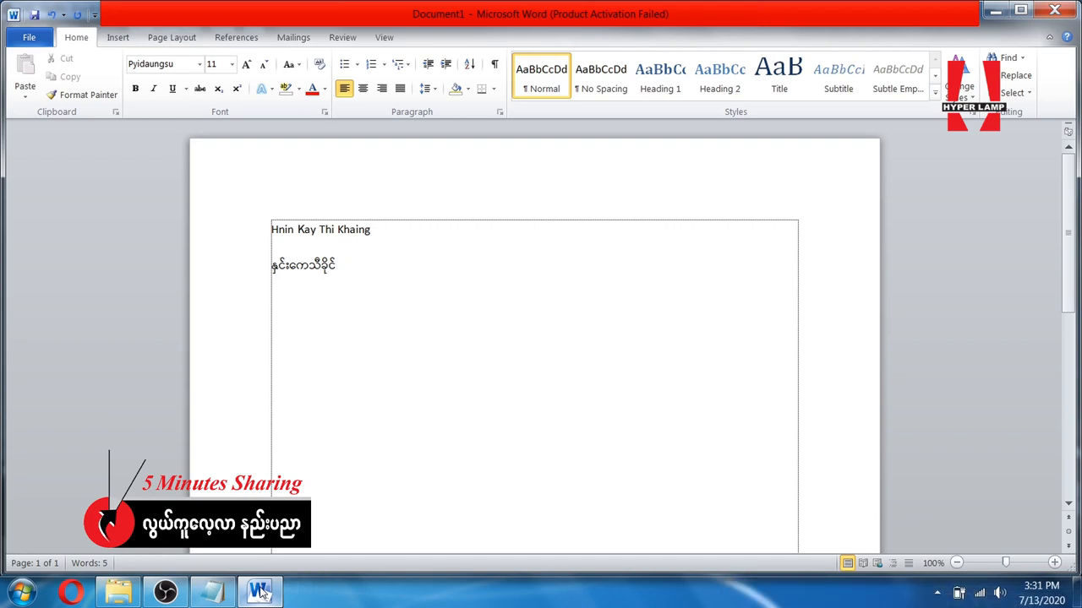
Step: On a new line below the names, enter =rand(3) to generate three sample paragraphs
click(336, 265)
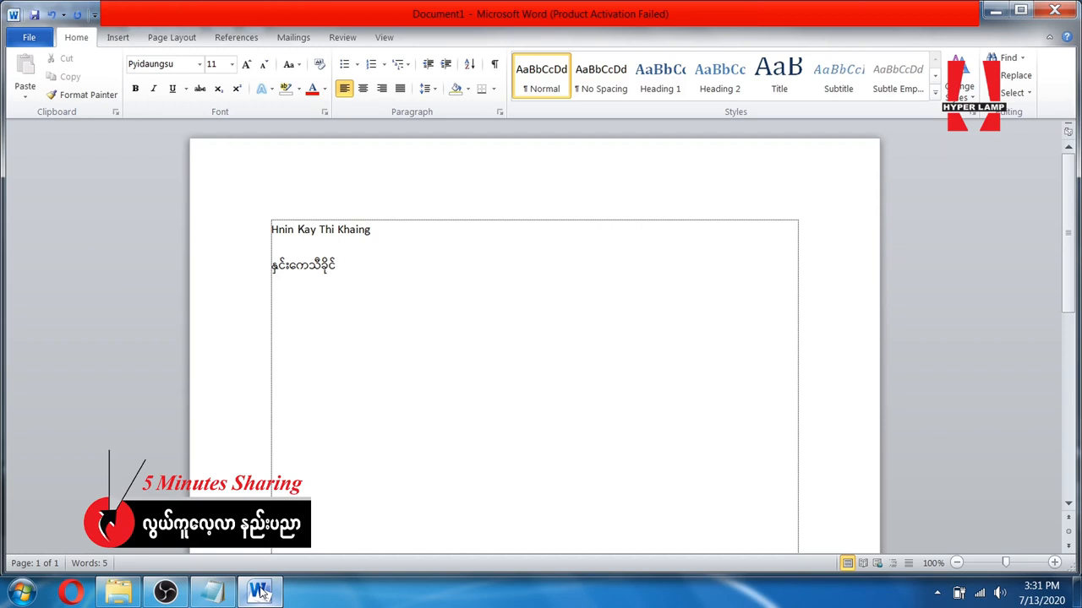
click(335, 265)
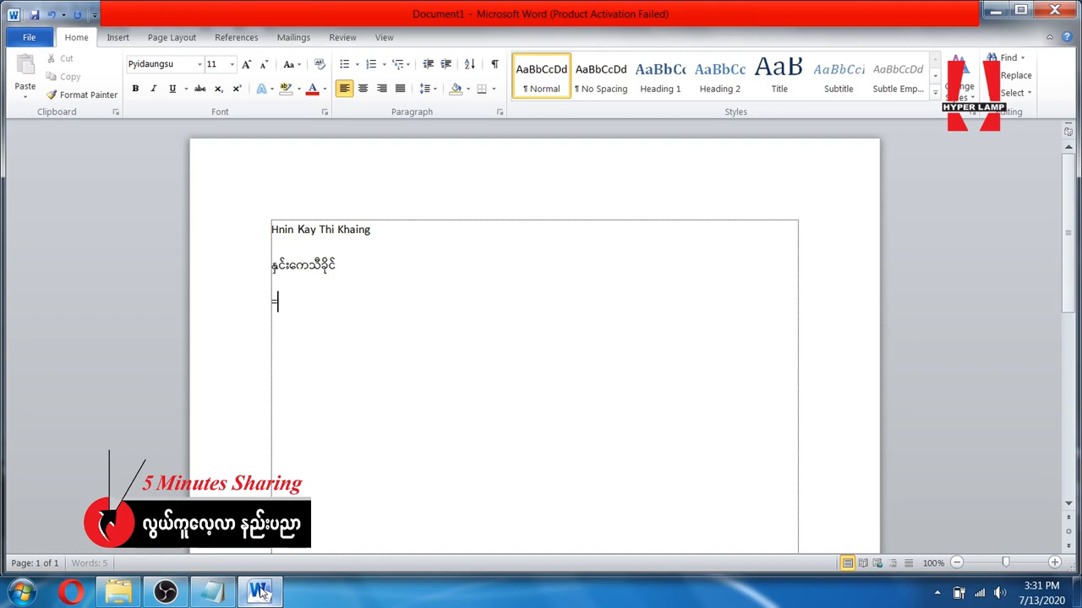
text(-)
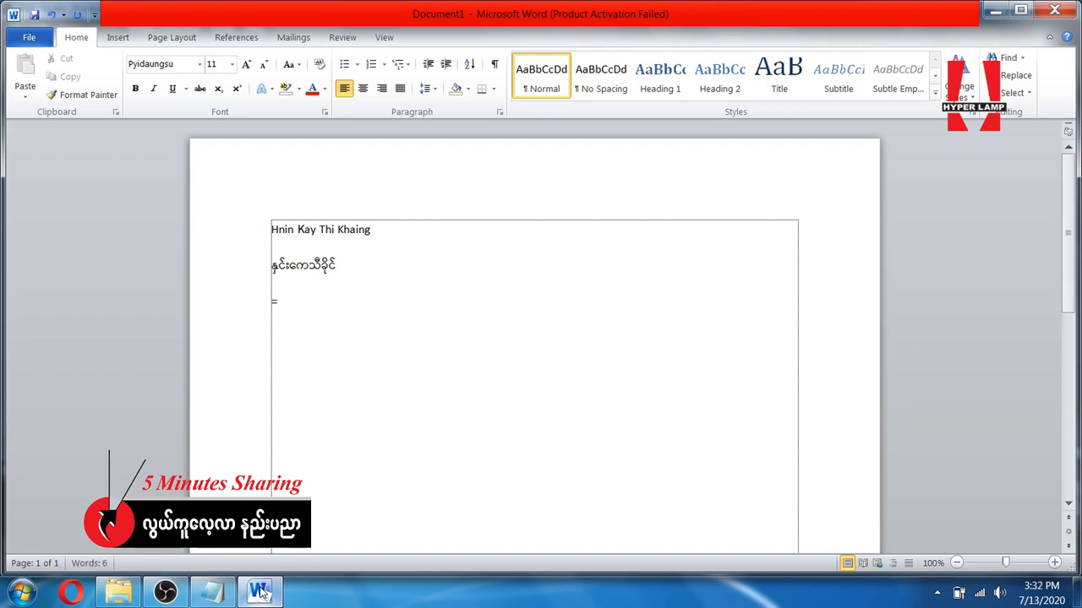
text(ran)
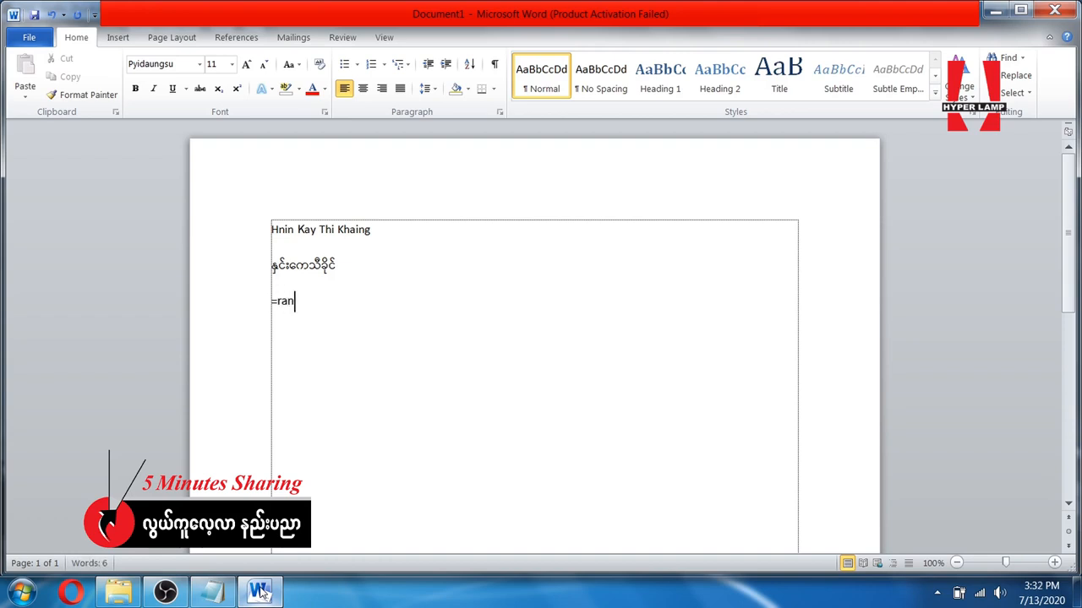
text(d)
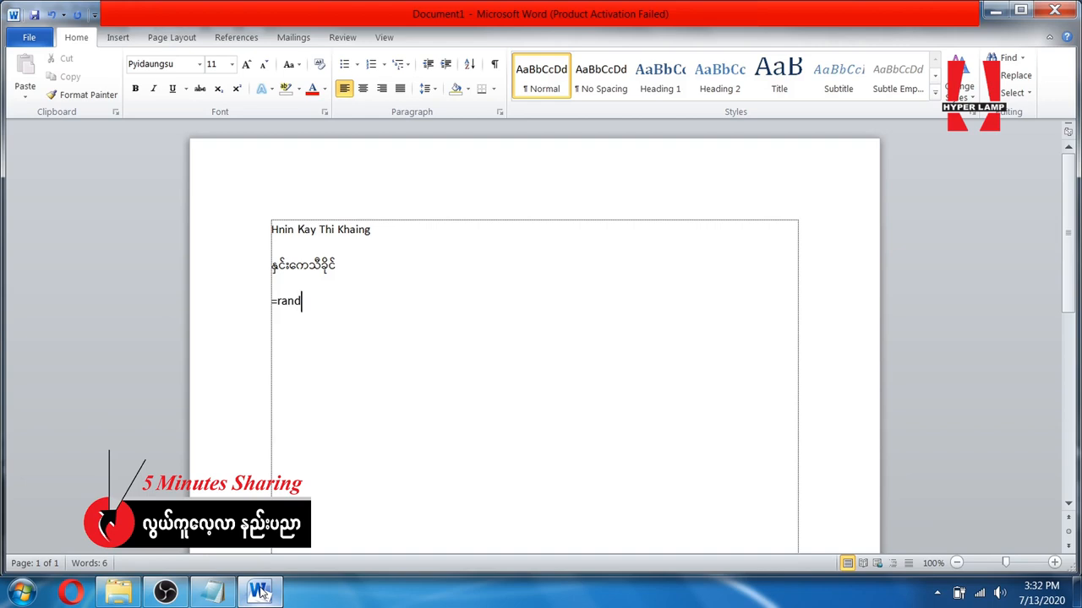
text(()
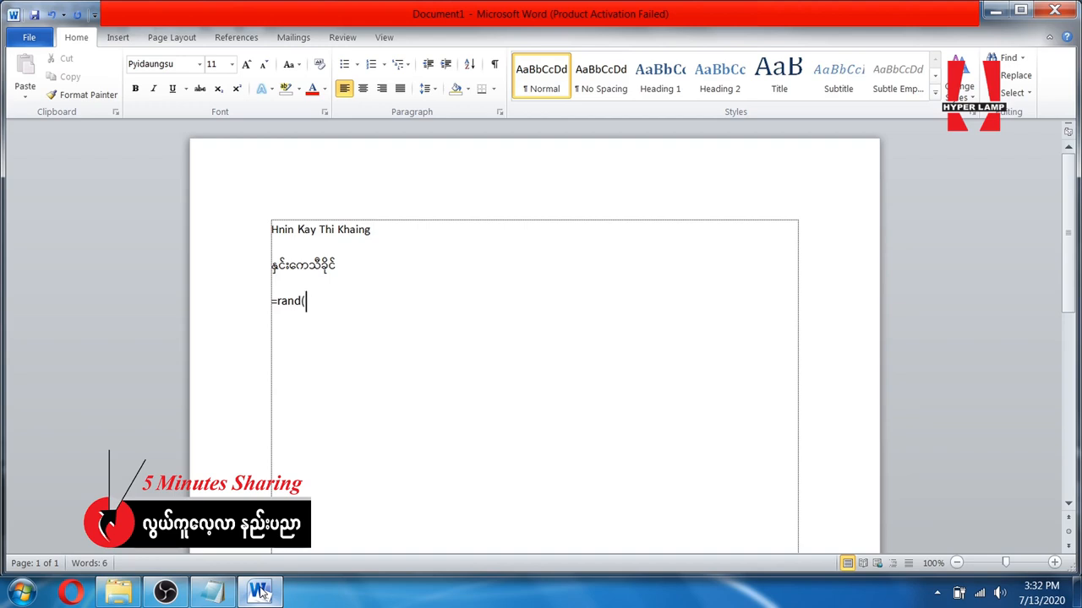
text(3)
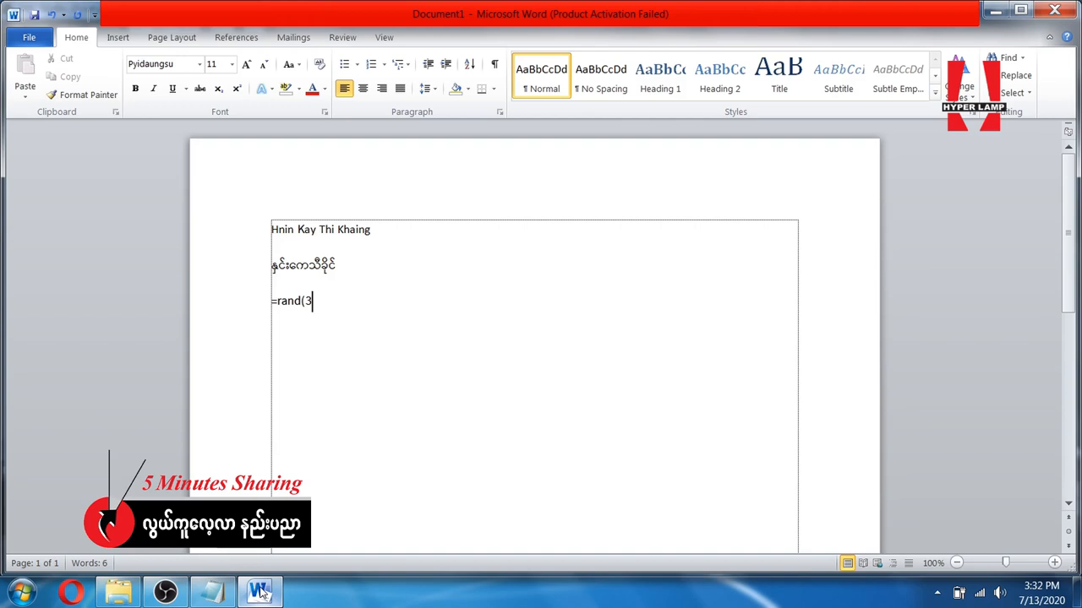
text())
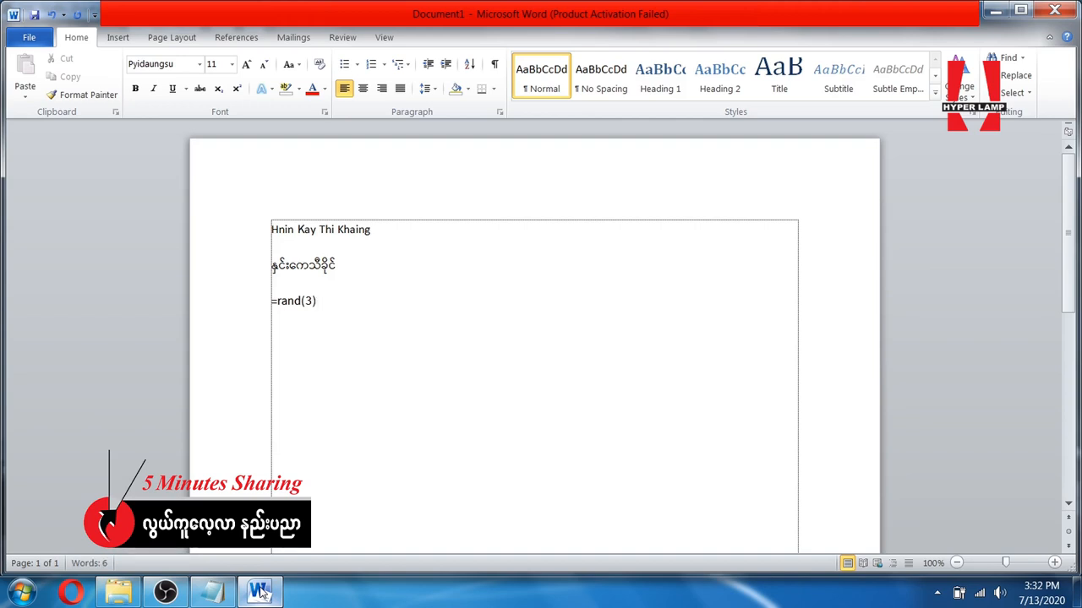
key(enter)
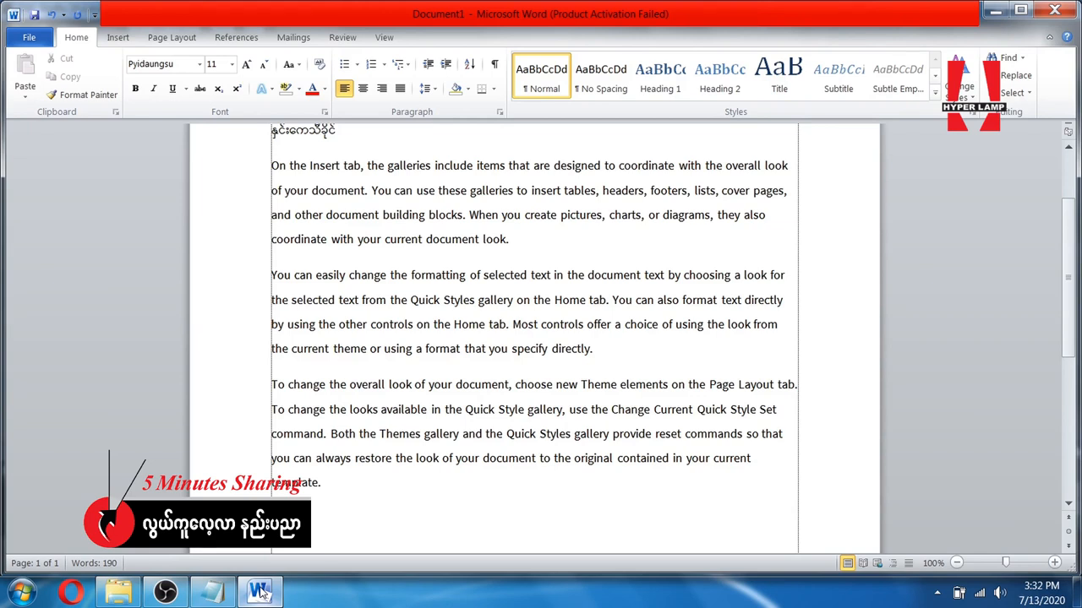
mouse_move(169, 491)
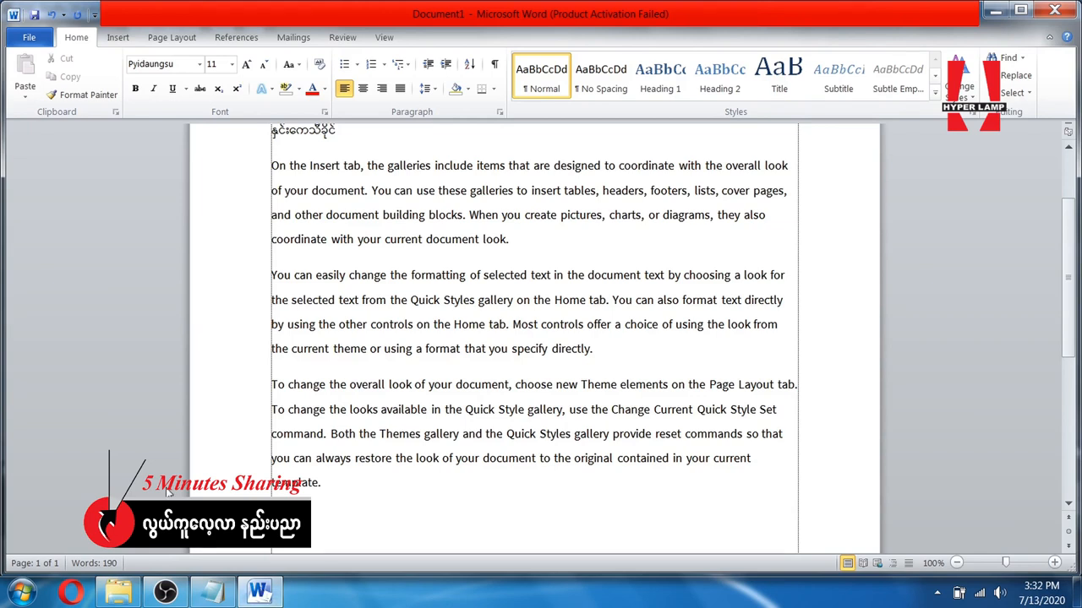